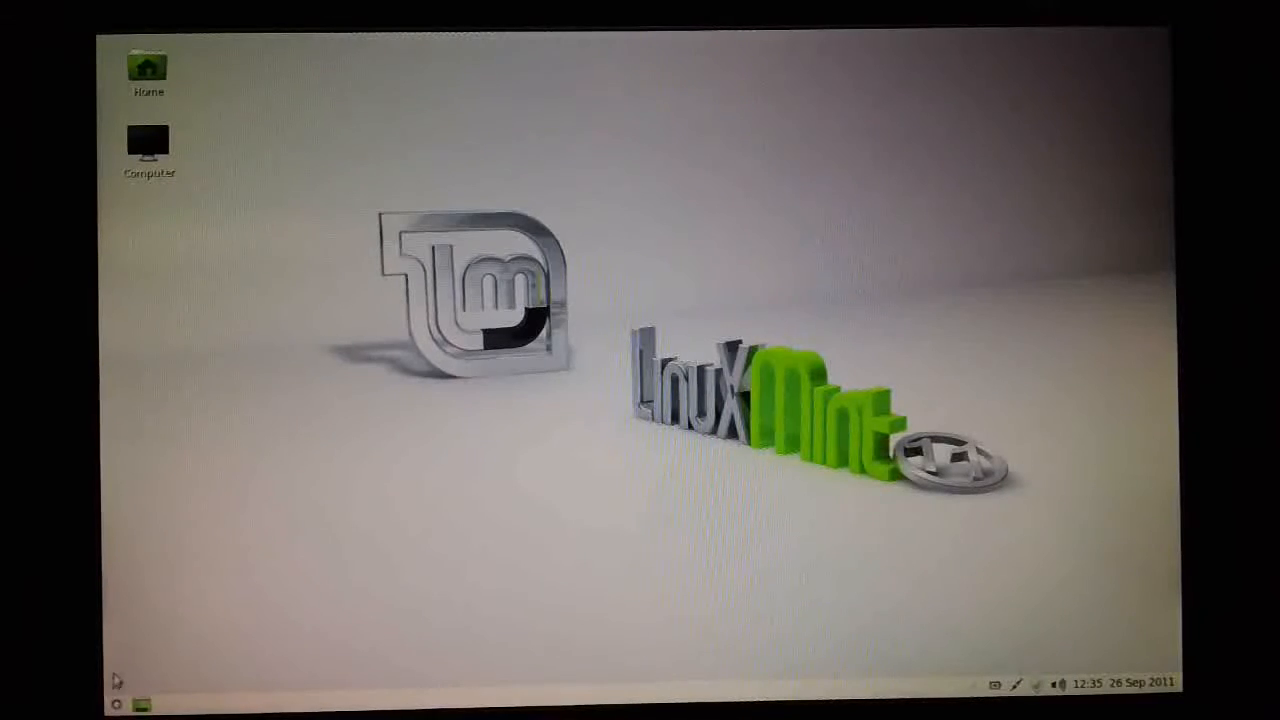
{"action": "mouse_move", "coordinate": [188, 674]}
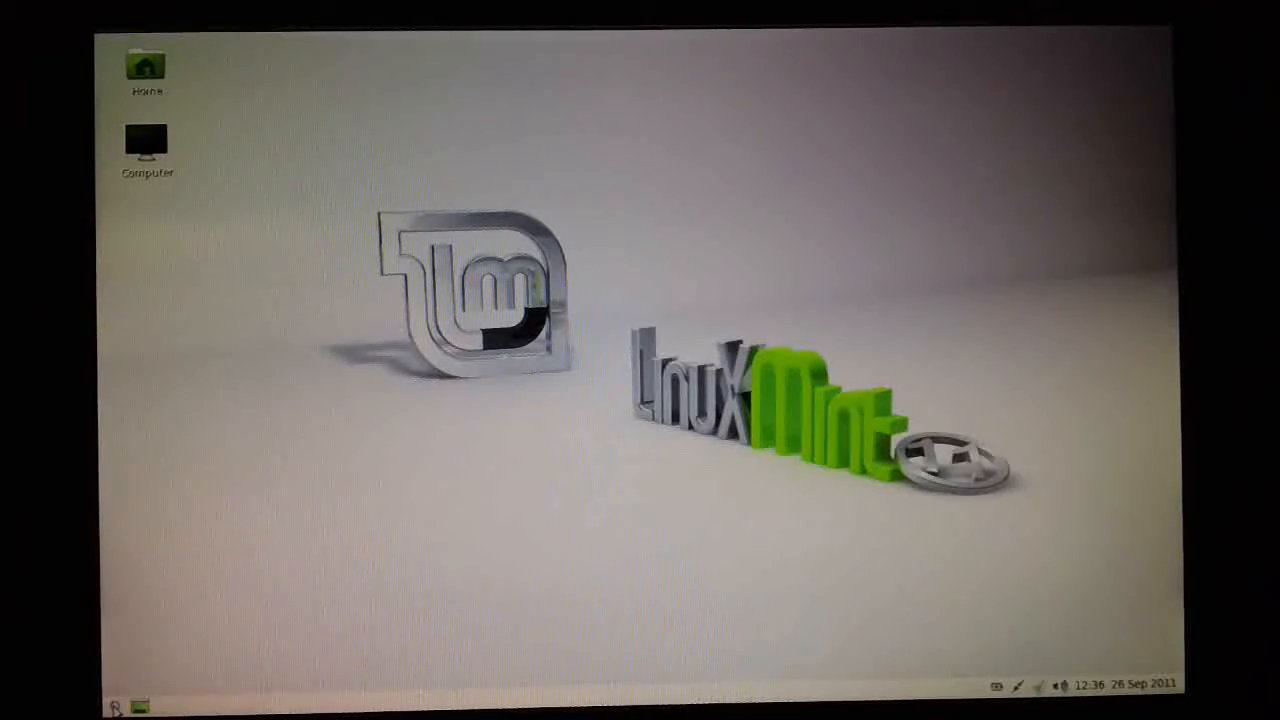
- Launch Software Manager from the Mint menu to its category overview
{"action": "left_click", "coordinate": [120, 708]}
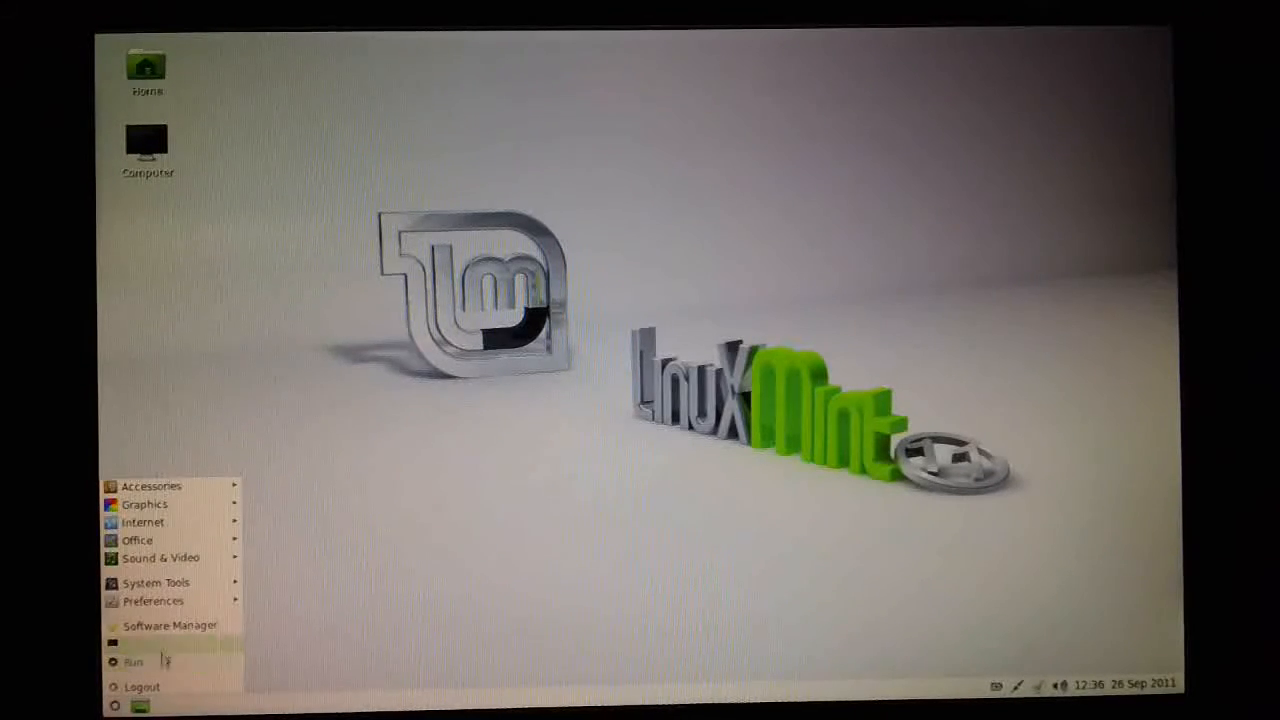
{"action": "left_click", "coordinate": [172, 626]}
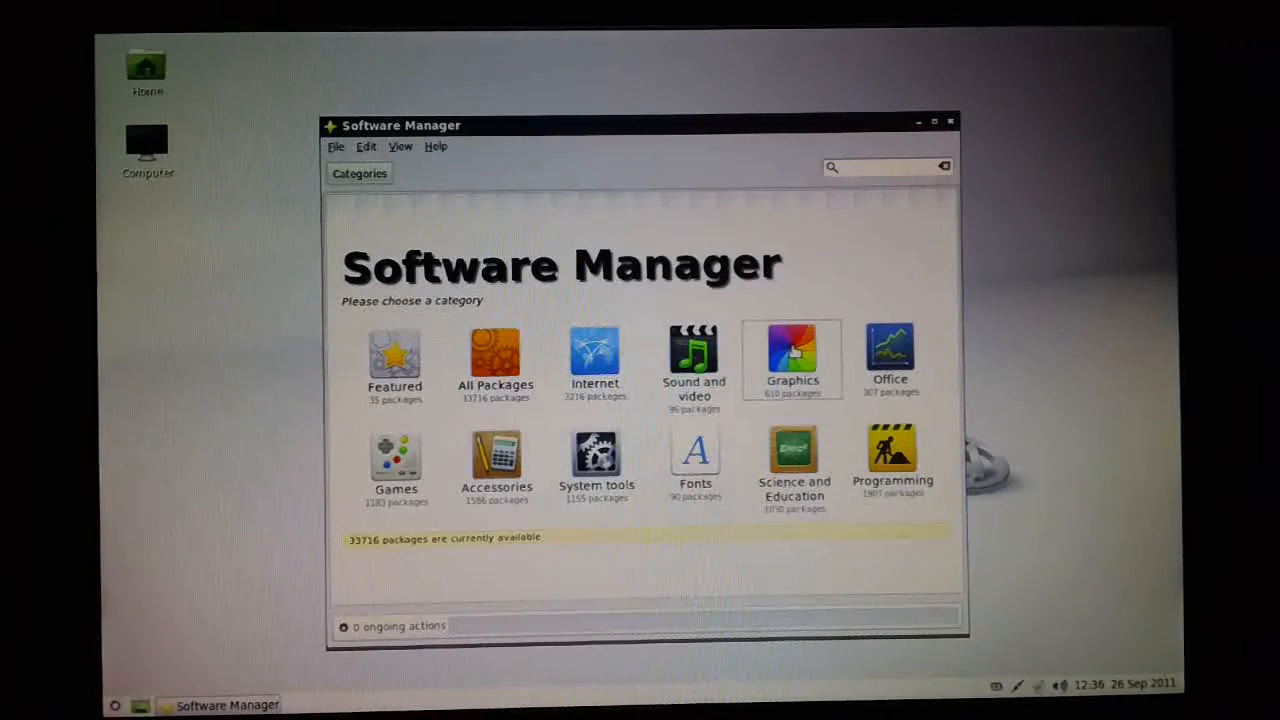
- Browse the Graphics category to reach the Inkscape package
{"action": "left_click", "coordinate": [792, 352]}
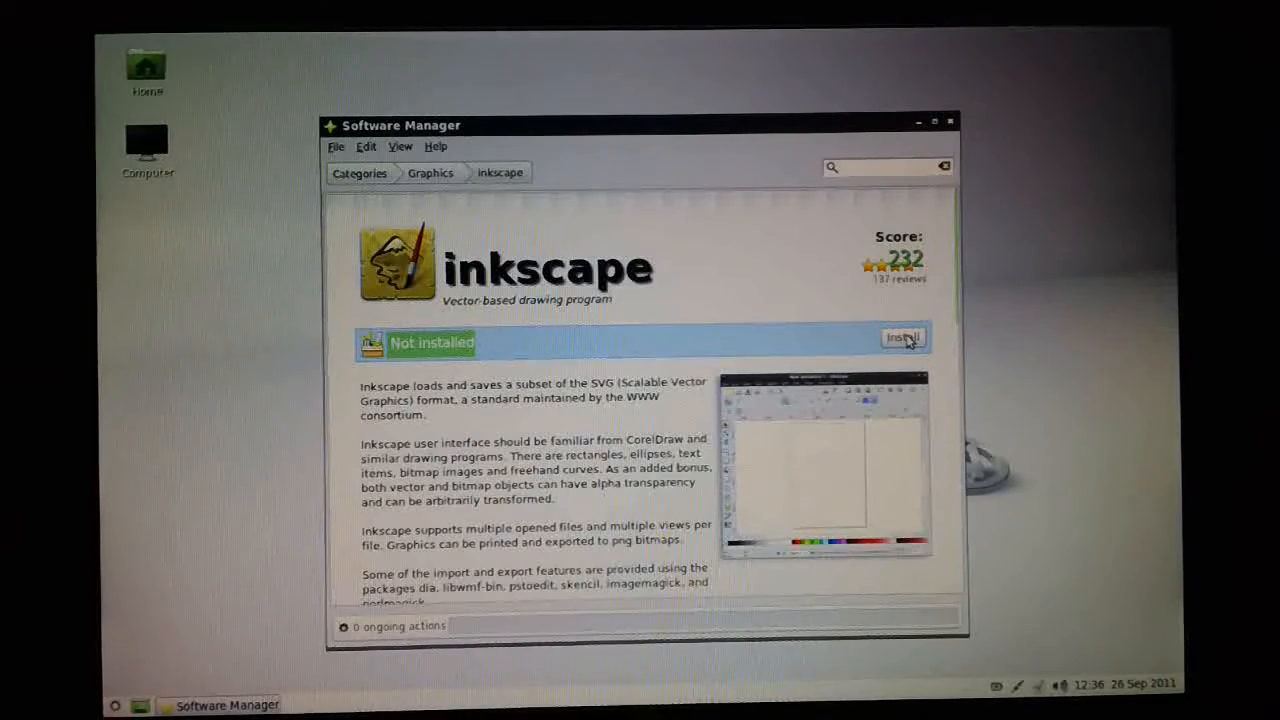
{"action": "scroll", "scroll_direction": "down", "scroll_amount": 3}
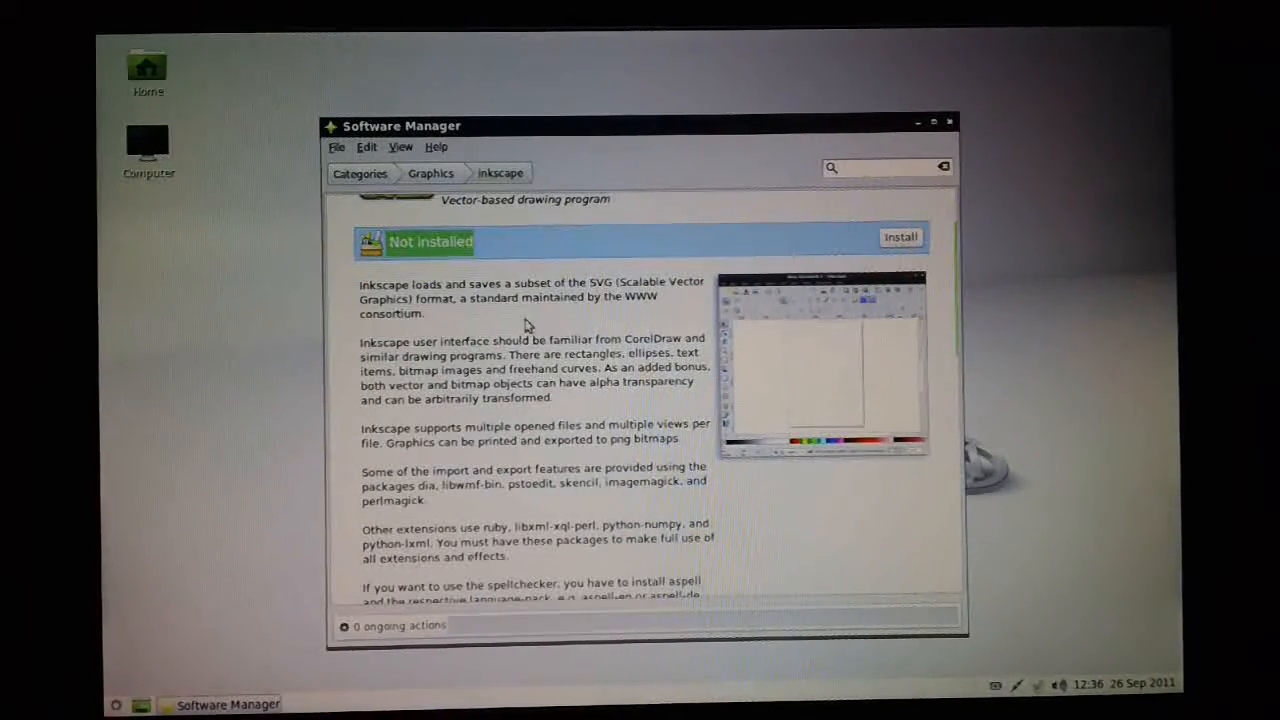
{"action": "scroll", "scroll_direction": "down", "scroll_amount": 3}
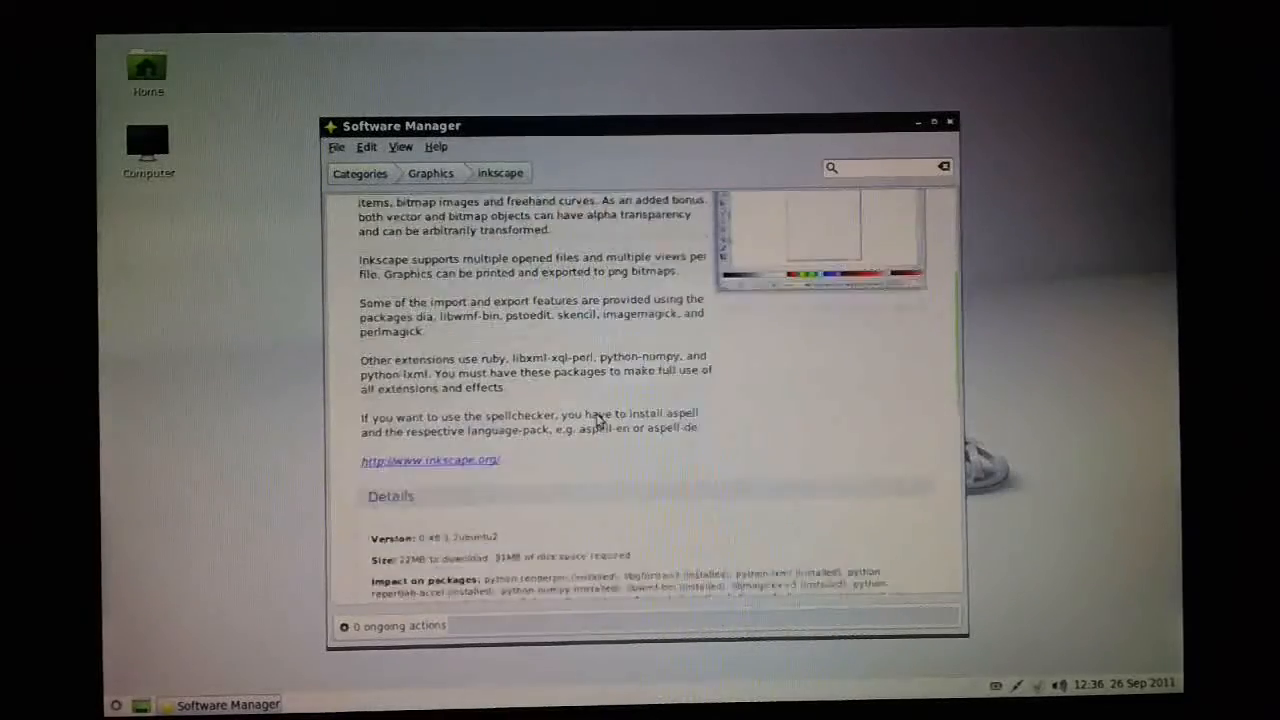
{"action": "scroll", "scroll_direction": "down", "scroll_amount": 3}
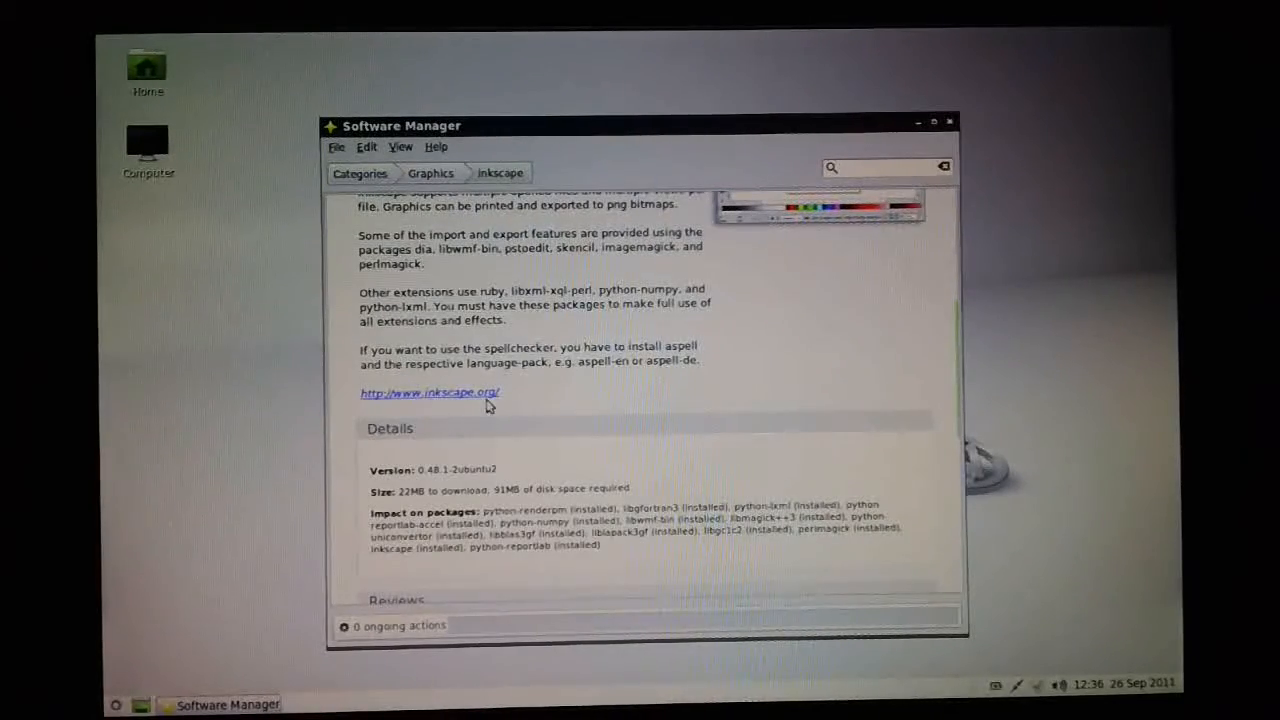
{"action": "mouse_move", "coordinate": [468, 400]}
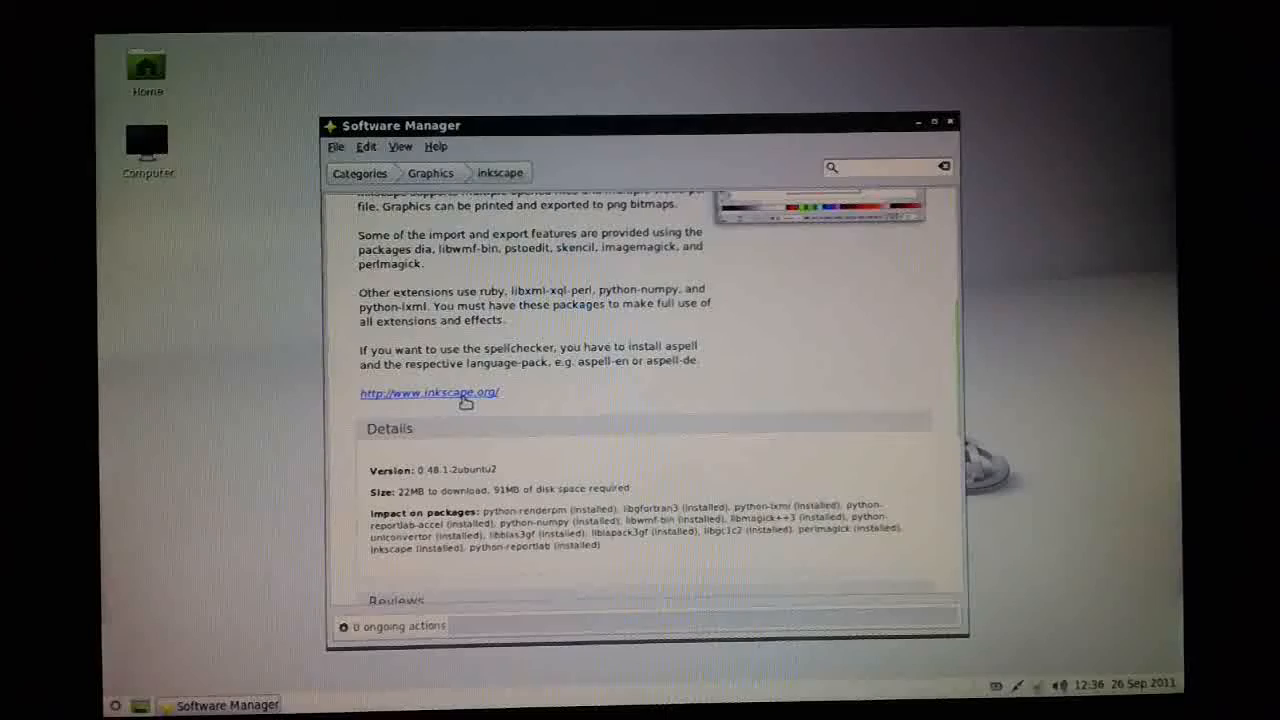
{"action": "scroll", "scroll_direction": "down", "scroll_amount": 3}
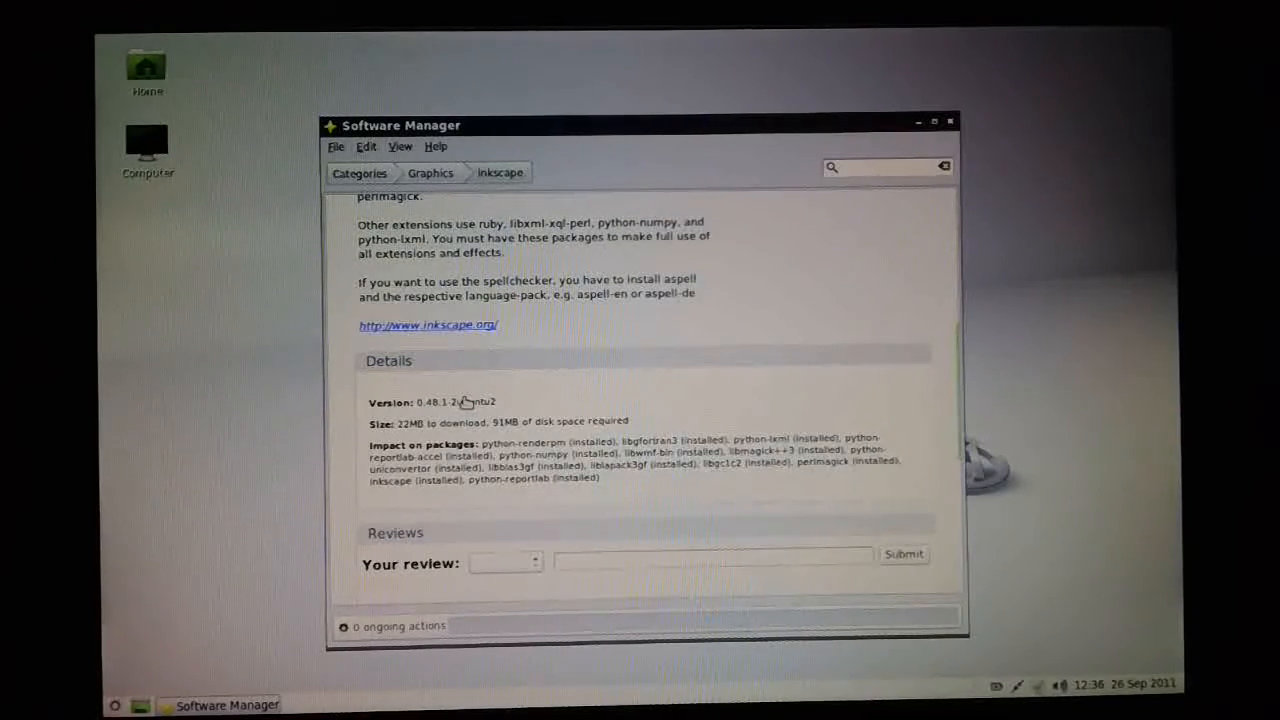
{"action": "scroll", "scroll_direction": "down", "scroll_amount": 3}
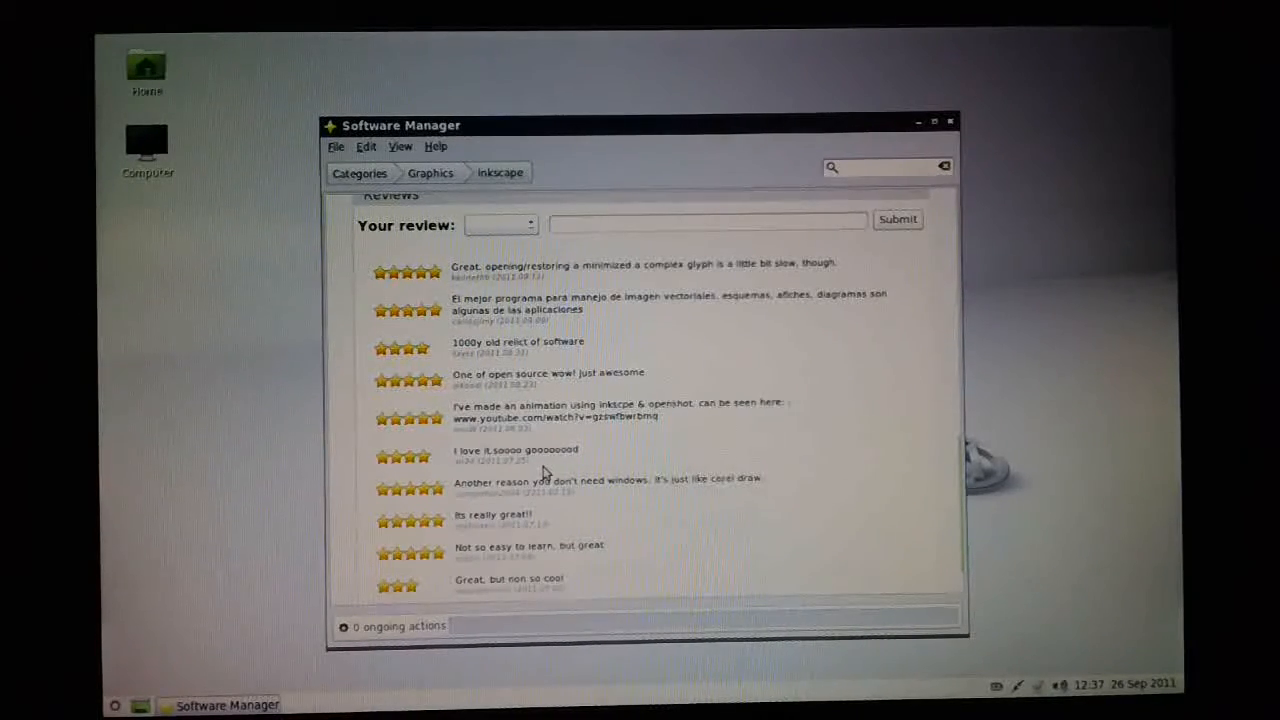
{"action": "scroll", "scroll_direction": "down", "scroll_amount": 3}
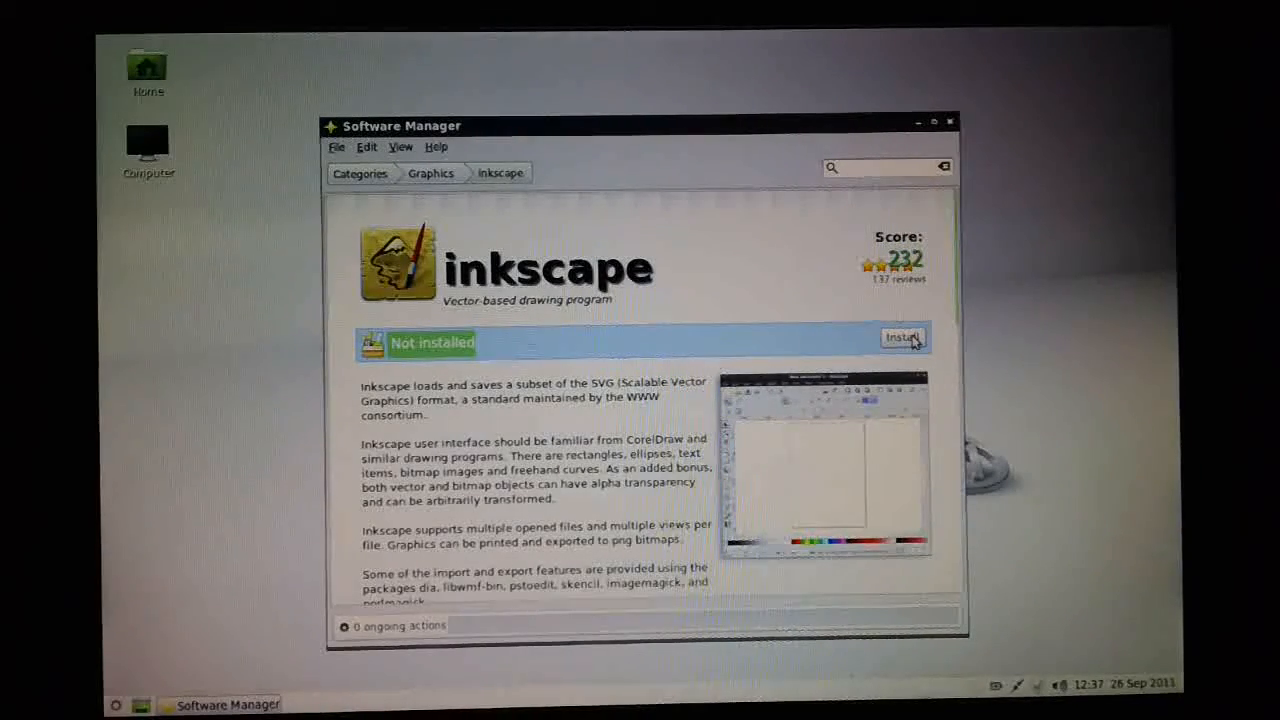
- Request installation of Inkscape and authenticate with the admin password
{"action": "left_click", "coordinate": [902, 336]}
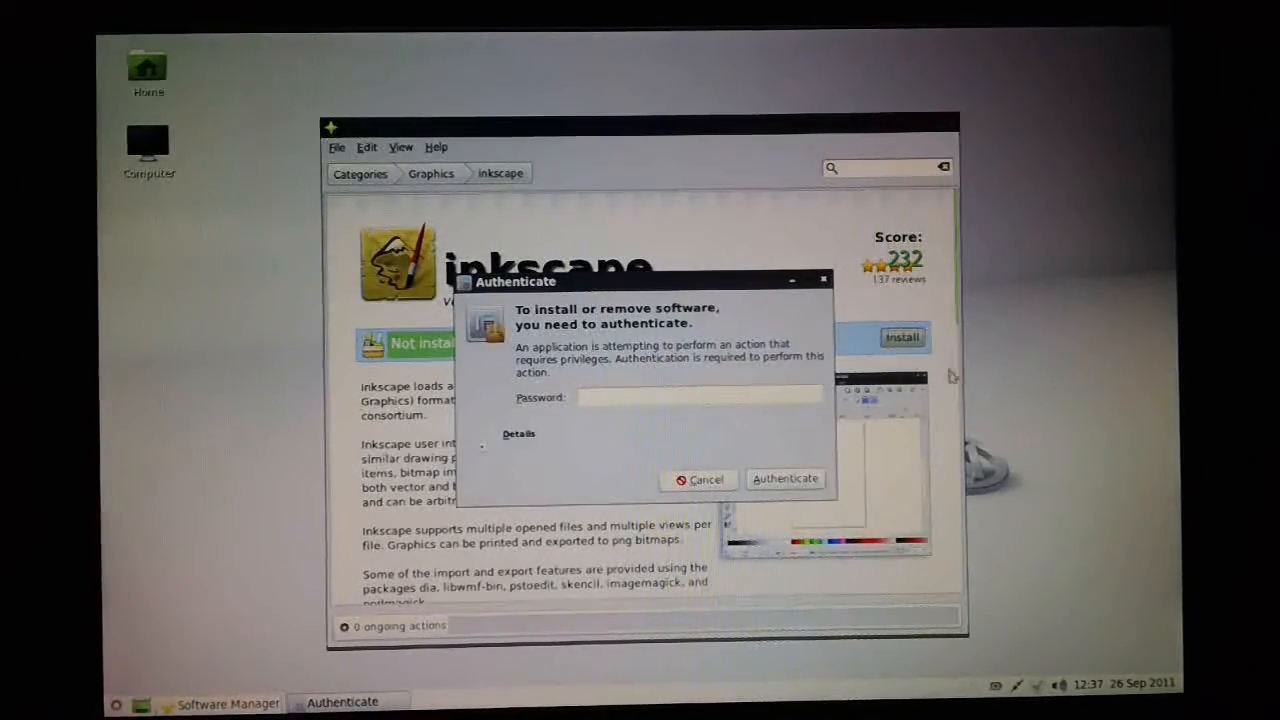
{"action": "type", "text": "•"}
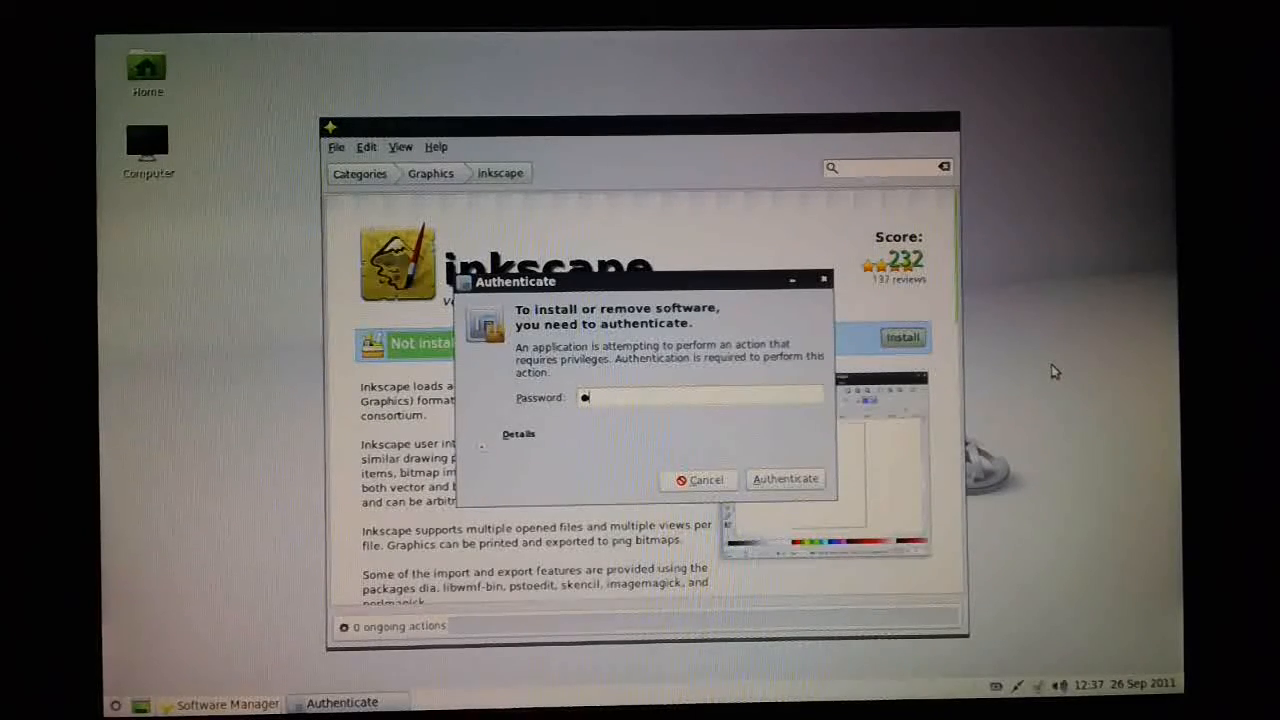
{"action": "type", "text": "••••"}
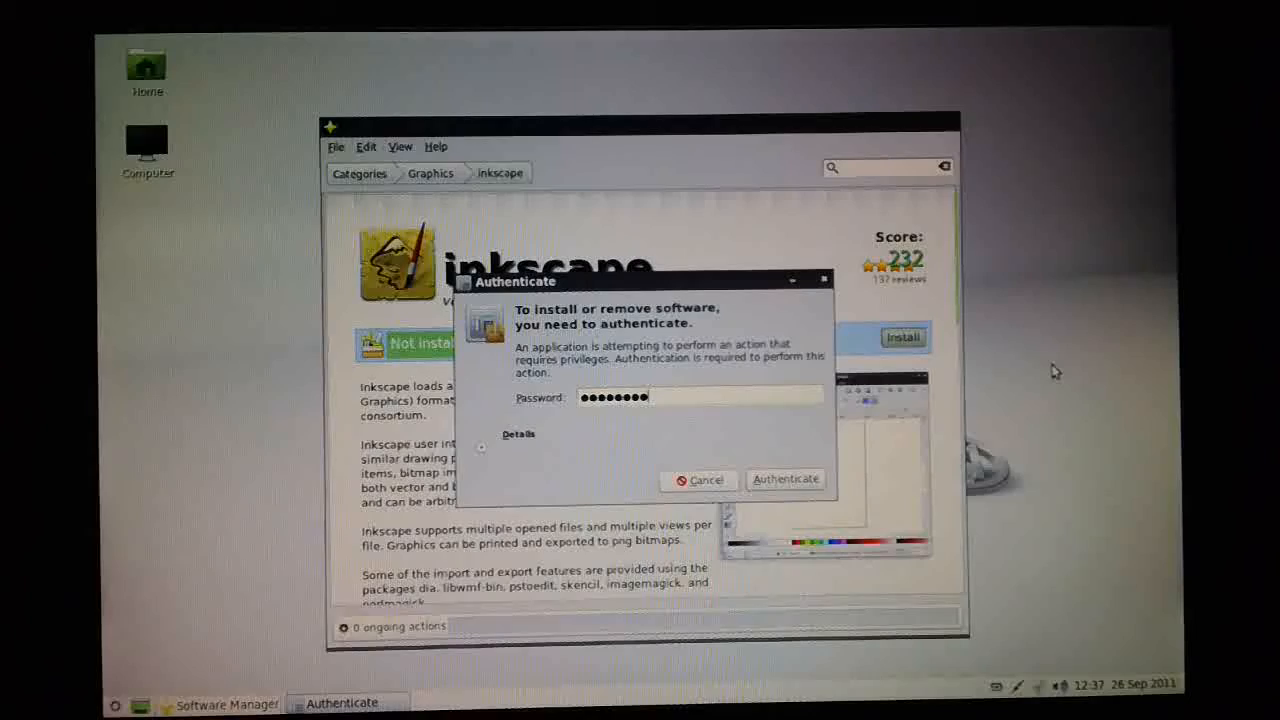
{"action": "left_click", "coordinate": [786, 480]}
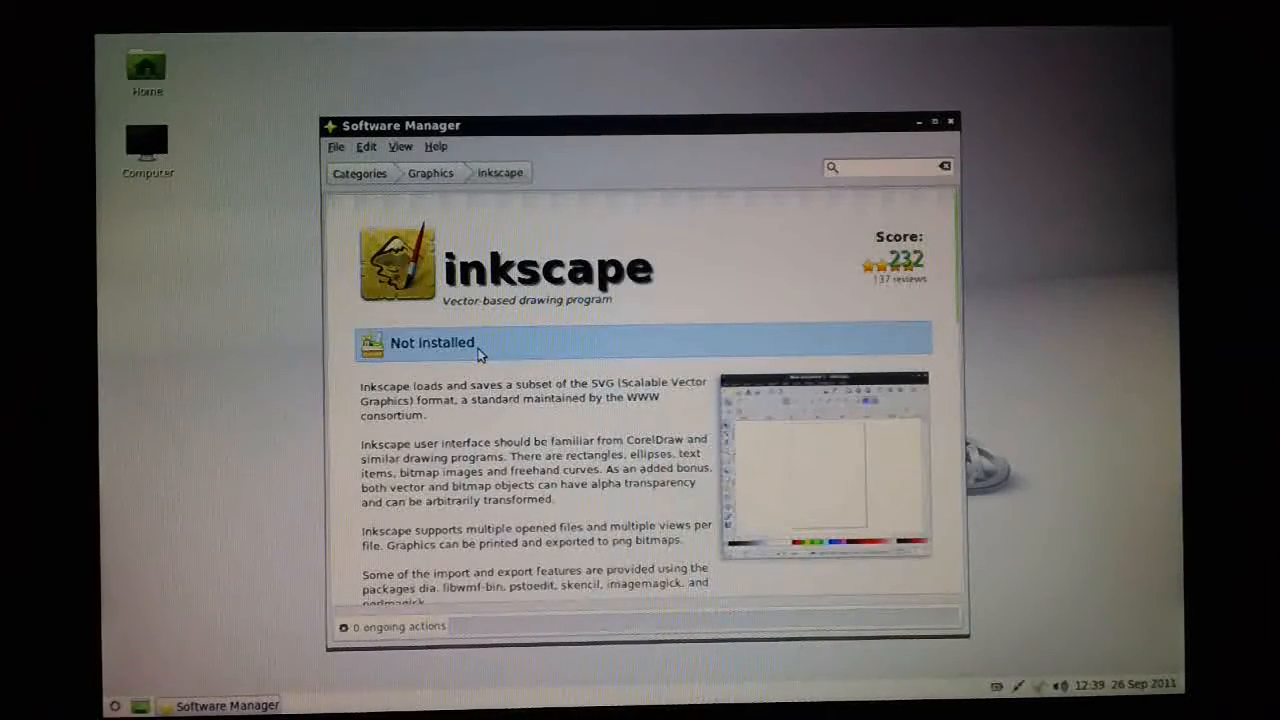
{"action": "mouse_move", "coordinate": [492, 352]}
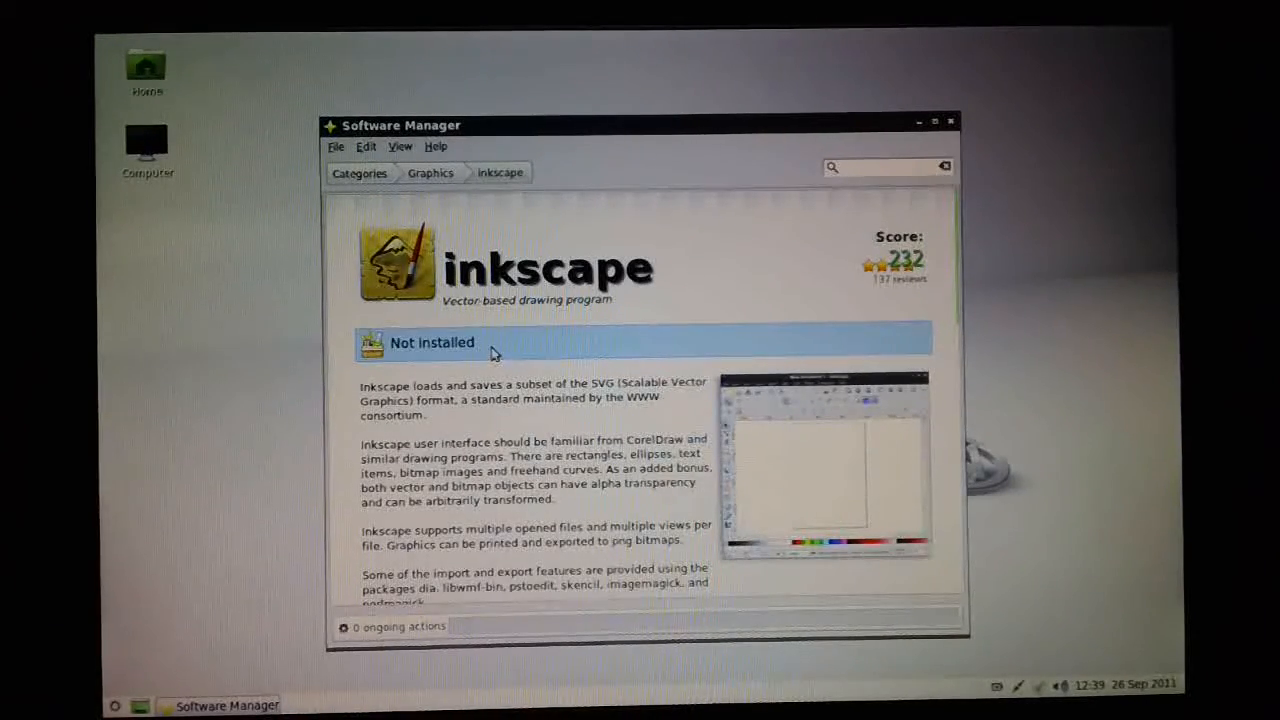